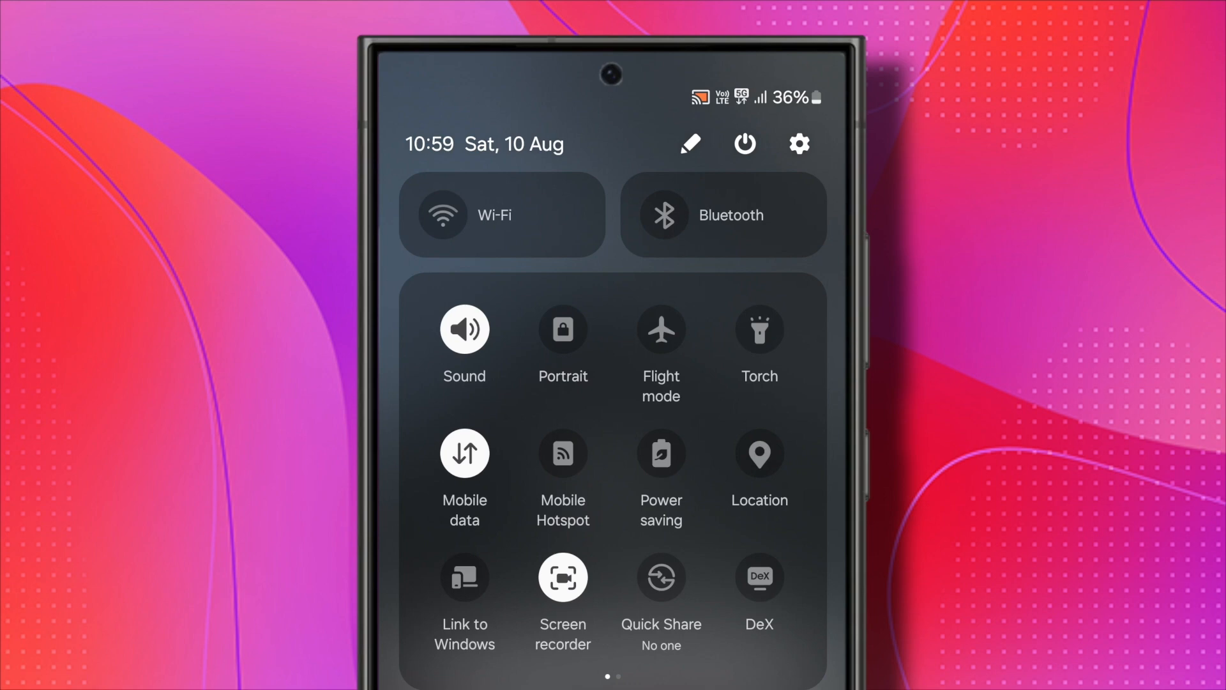
# - Turn mobile data off and Wi-Fi on from Quick Settings, then return home
pyautogui.click(442, 214)
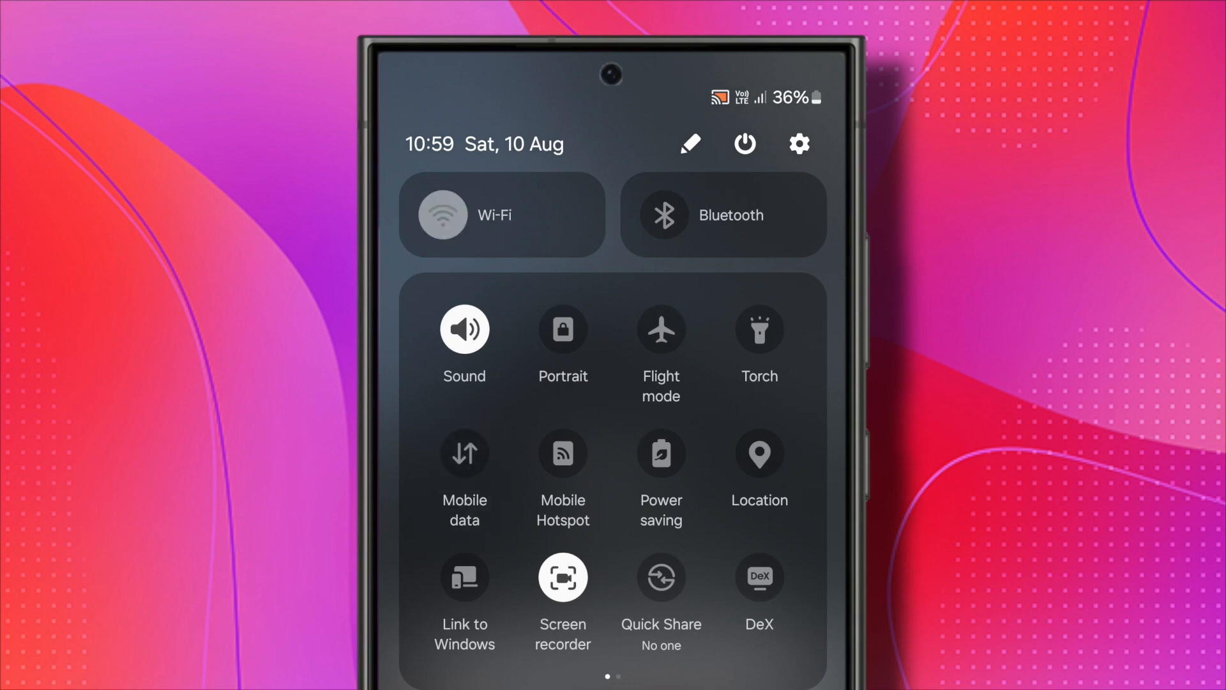
pyautogui.click(441, 215)
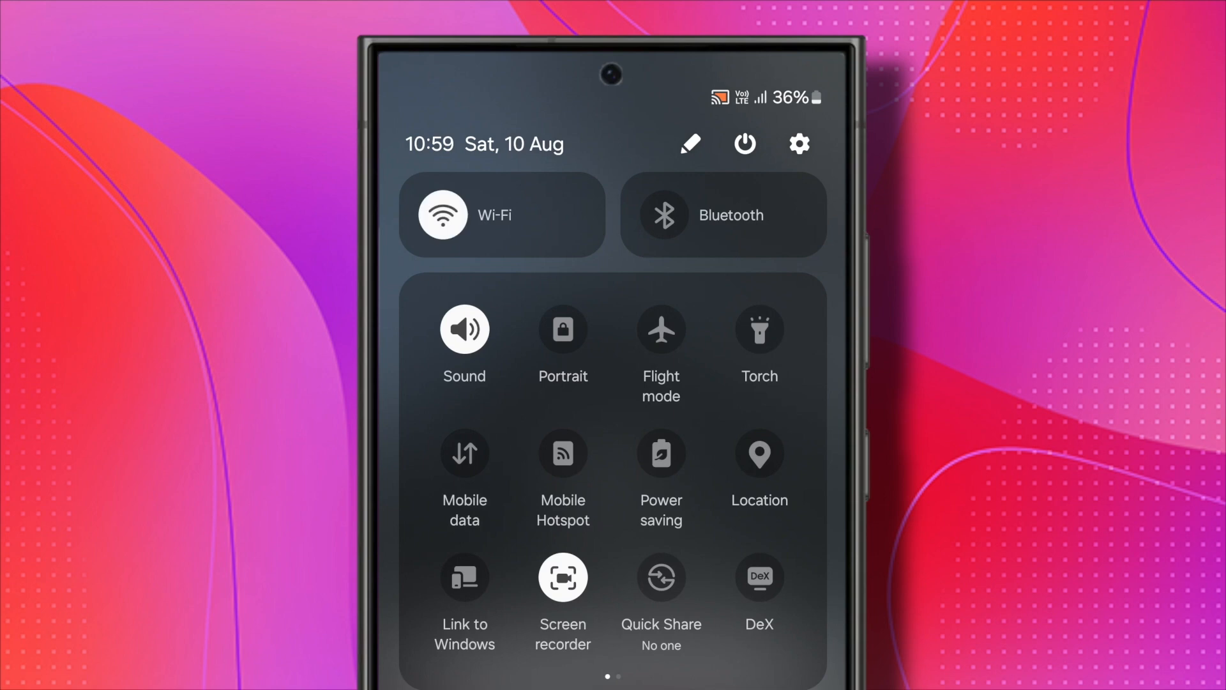
pyautogui.click(464, 454)
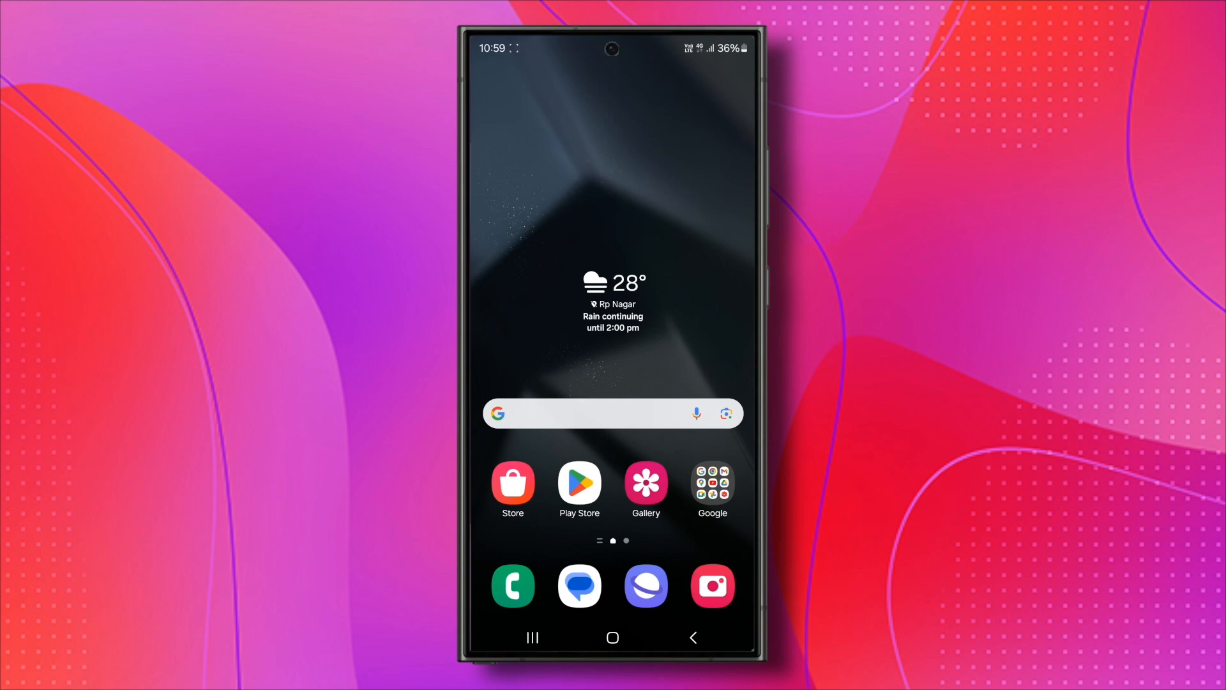
# - Search Play Store for 'twitch', launch Twitch from its listing, then return to the app drawer
pyautogui.click(578, 485)
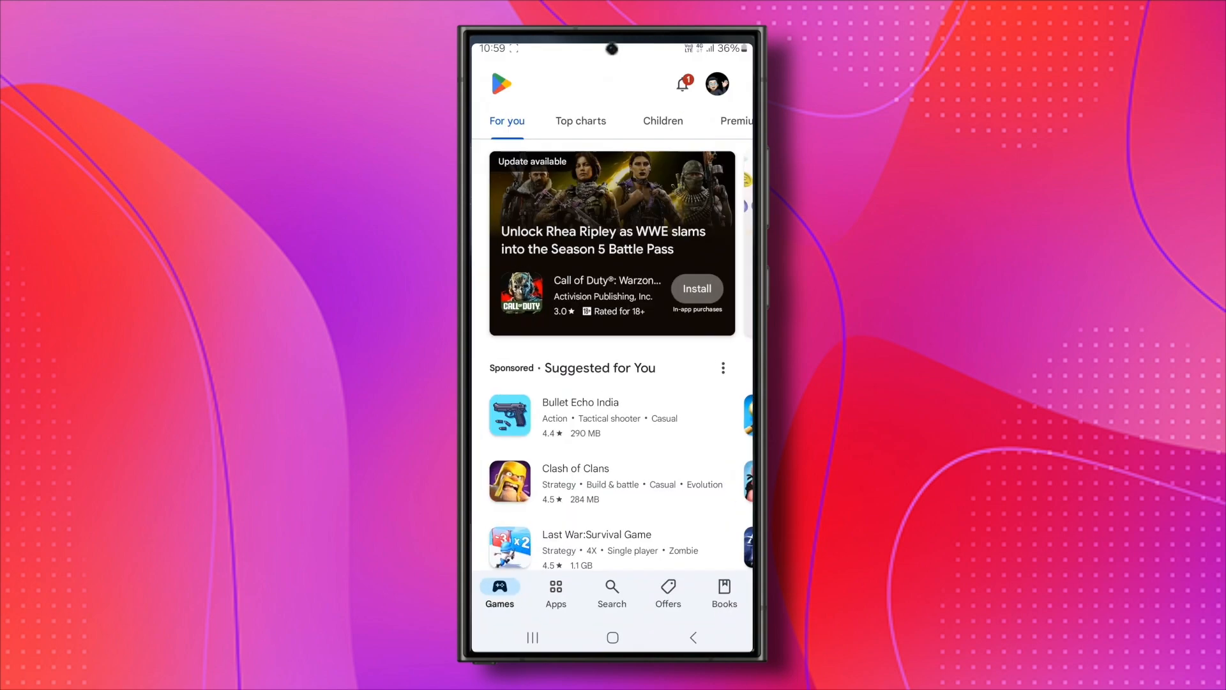
pyautogui.write('twi')
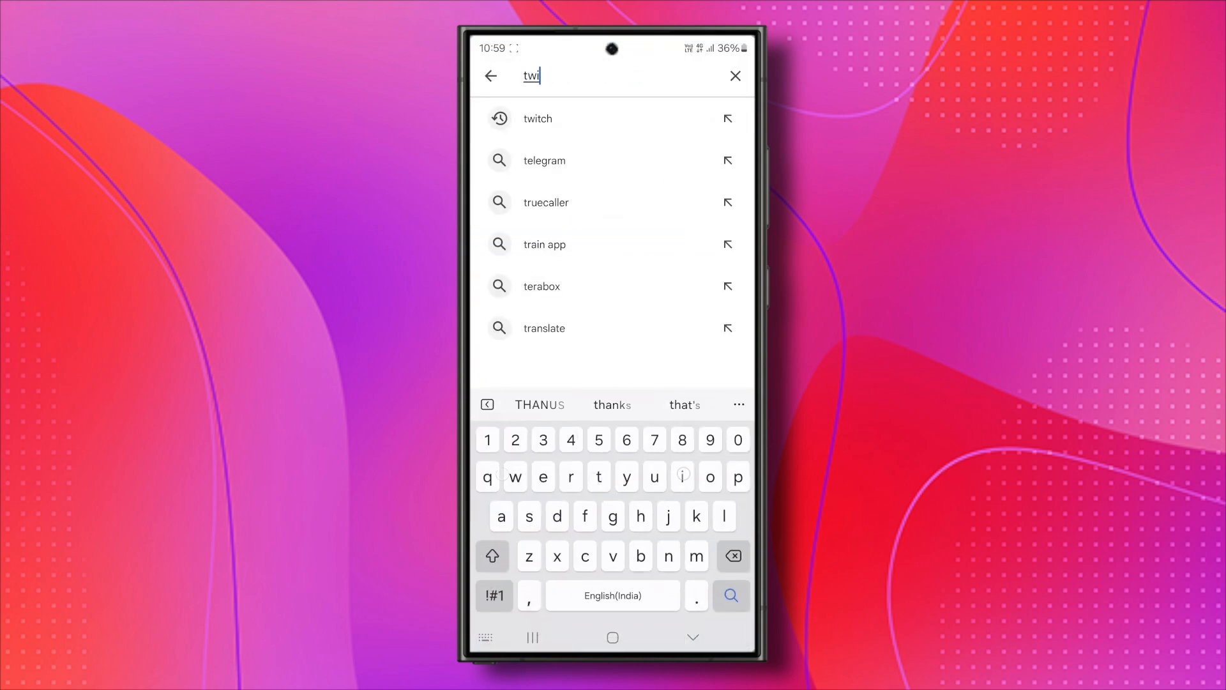
pyautogui.click(538, 118)
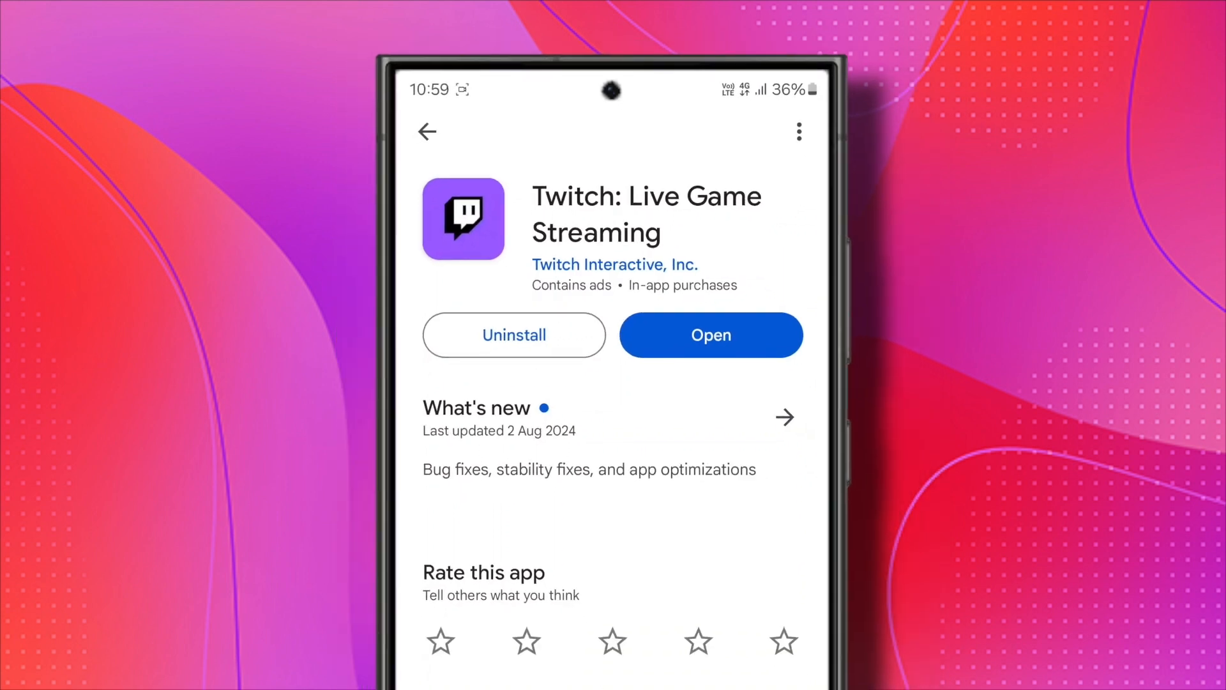
pyautogui.click(711, 335)
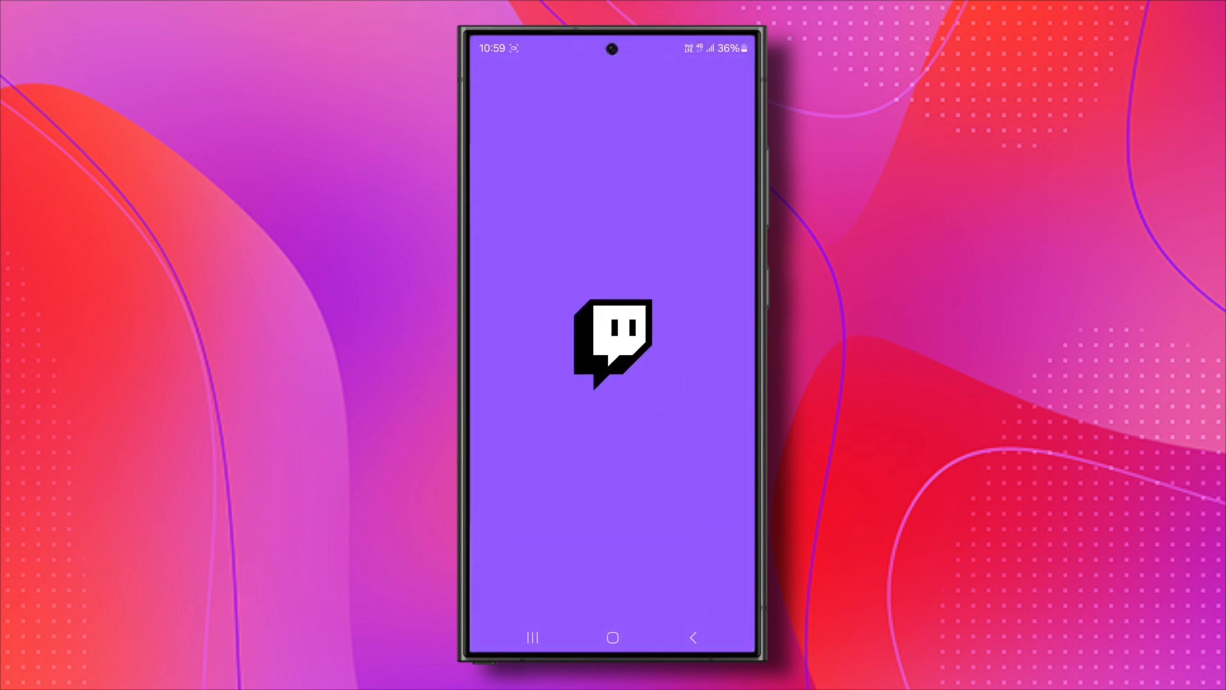
pyautogui.click(612, 636)
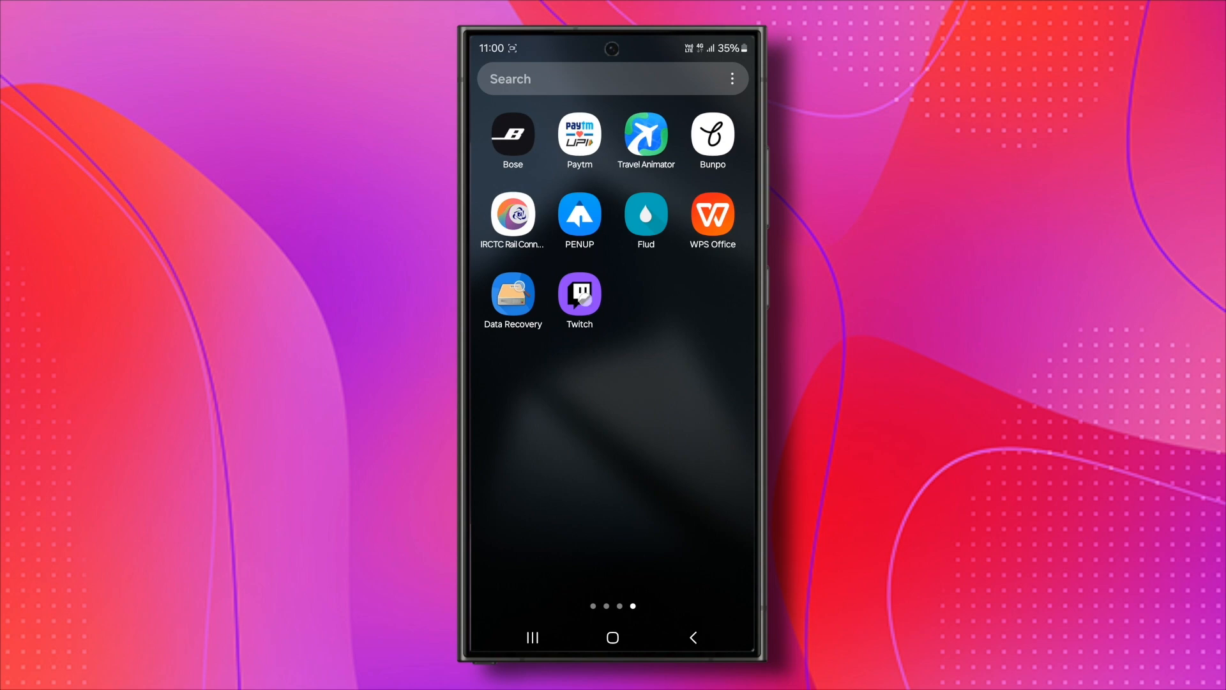
# - Force stop Twitch from its App info page and confirm
pyautogui.click(579, 297)
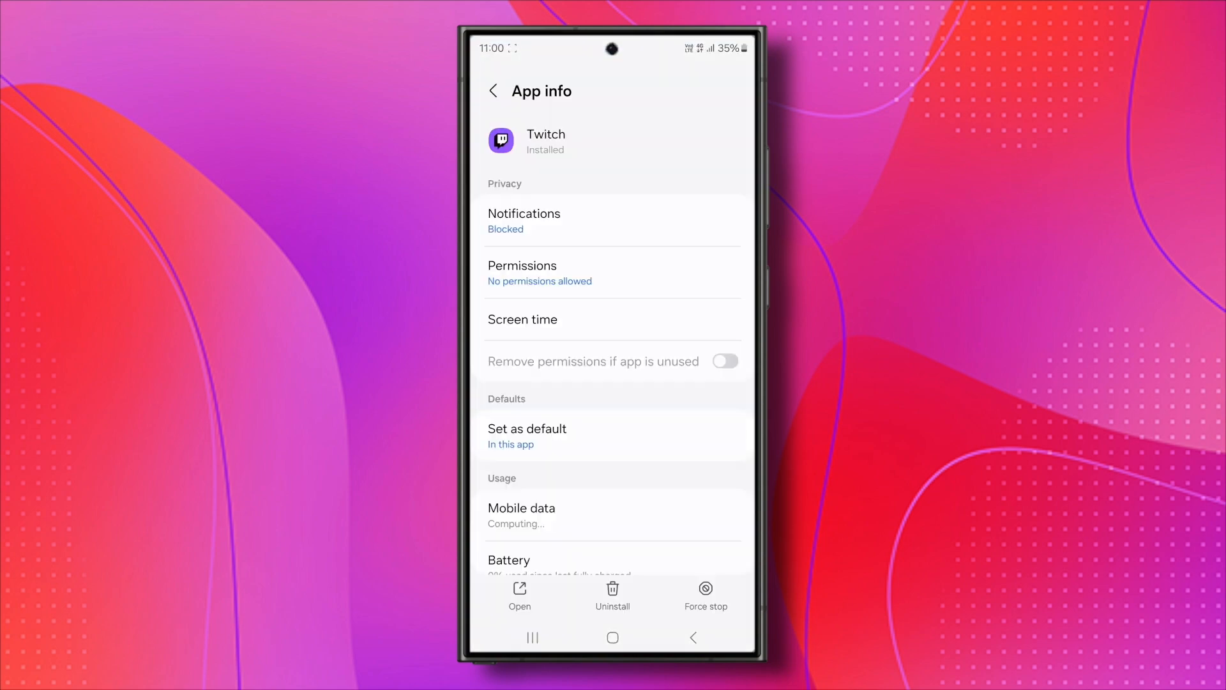
pyautogui.click(723, 360)
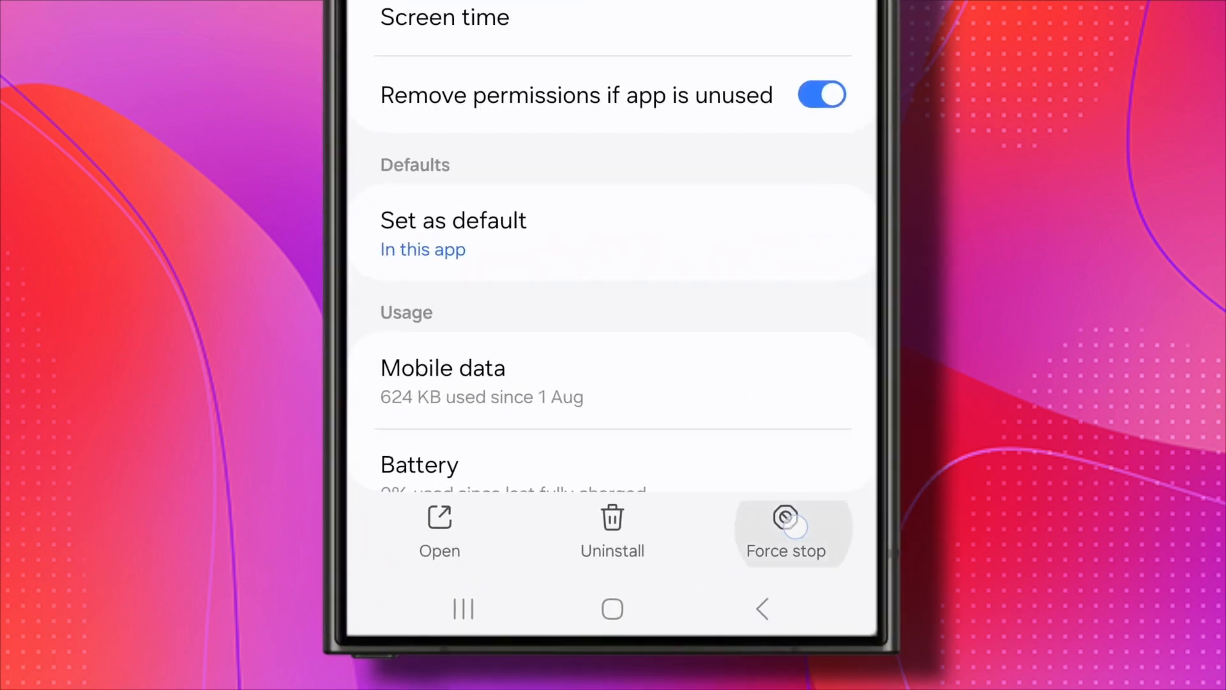
pyautogui.click(785, 532)
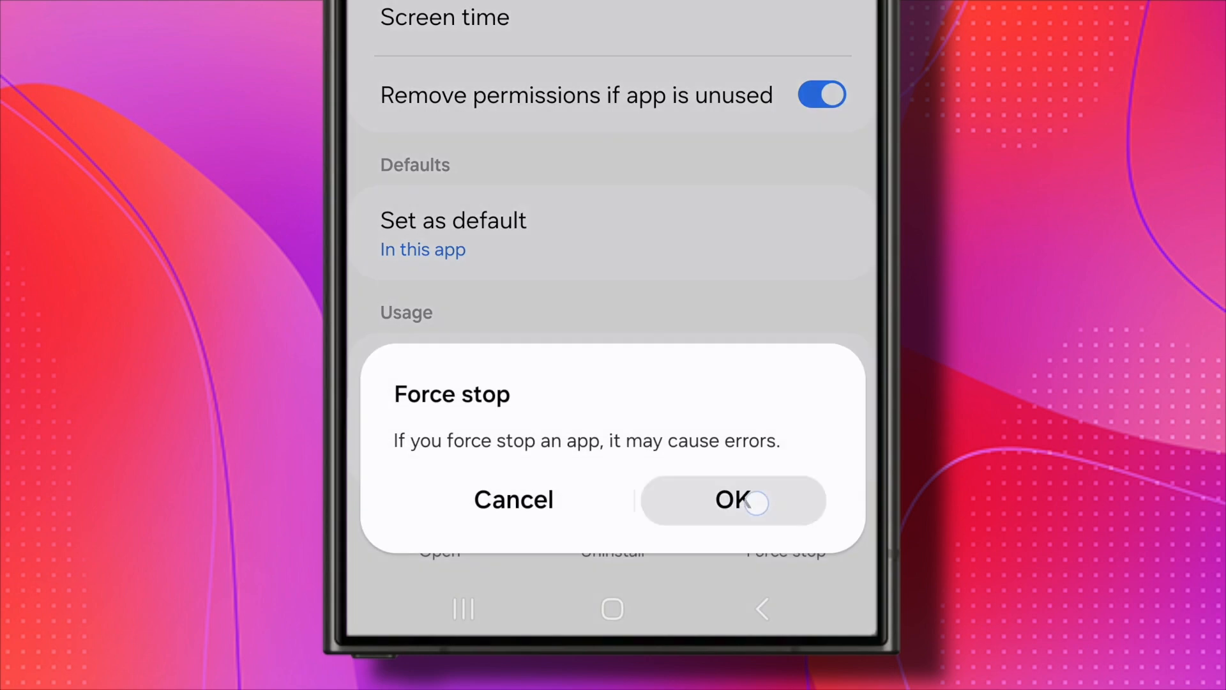
pyautogui.click(732, 500)
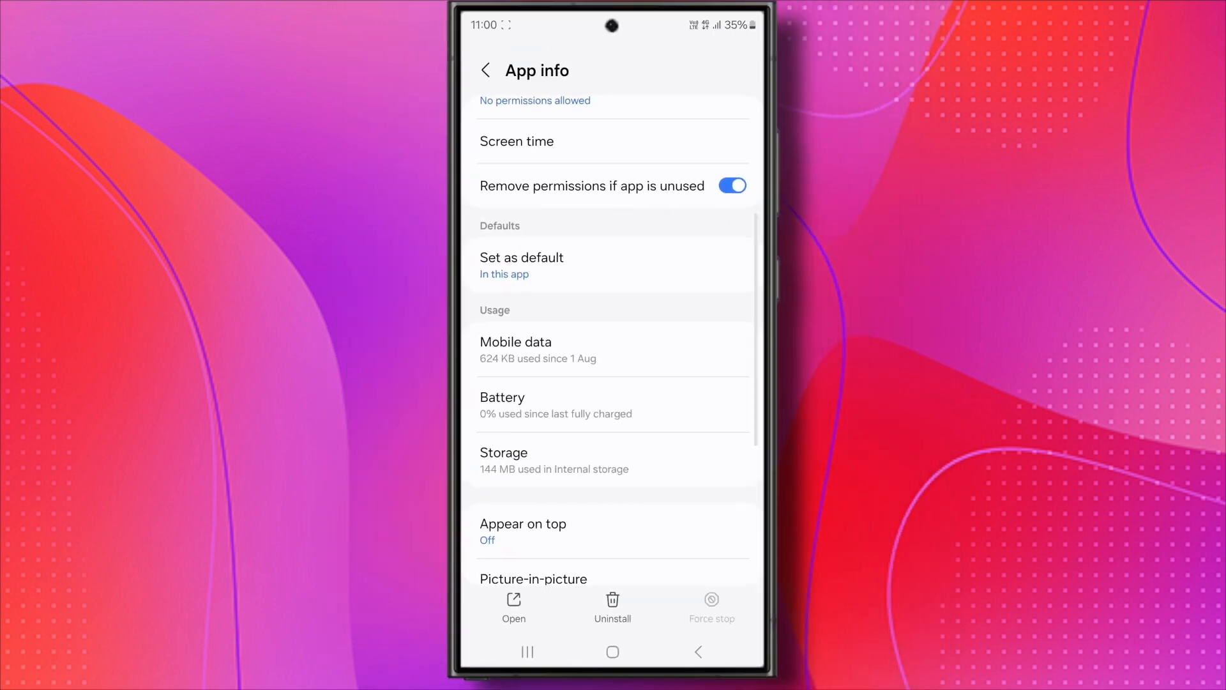
# - Check Twitch's Storage shows 0 B data and cache, then go home
pyautogui.click(505, 460)
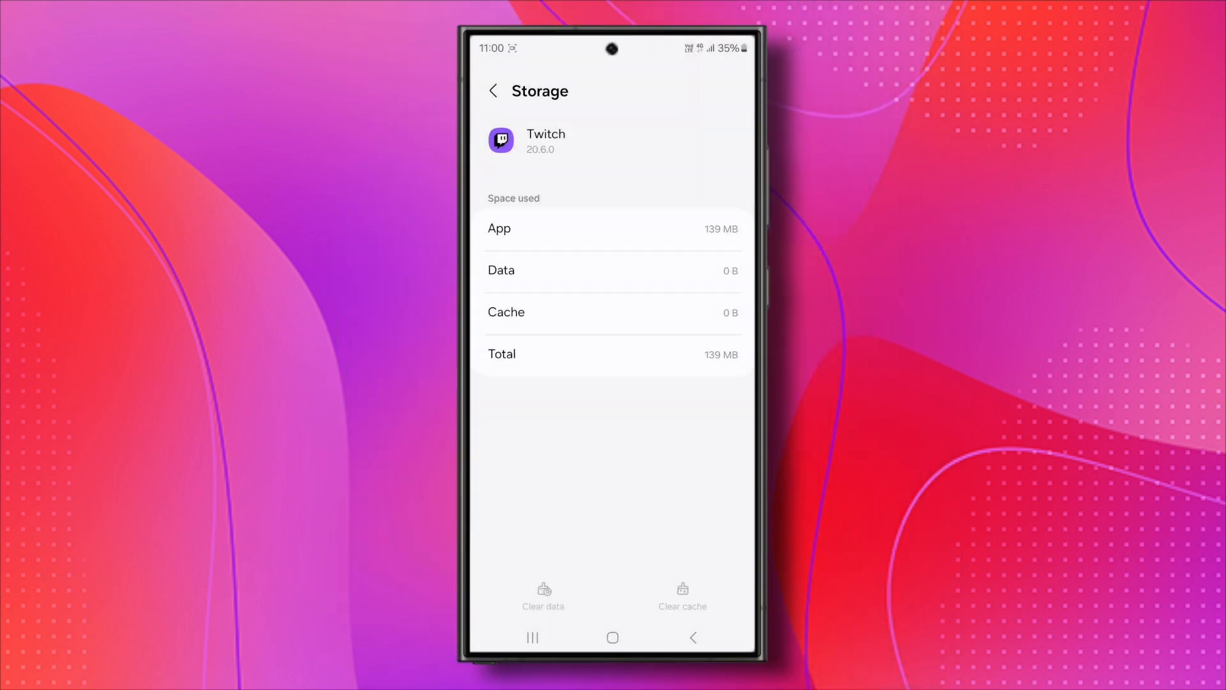
pyautogui.click(612, 637)
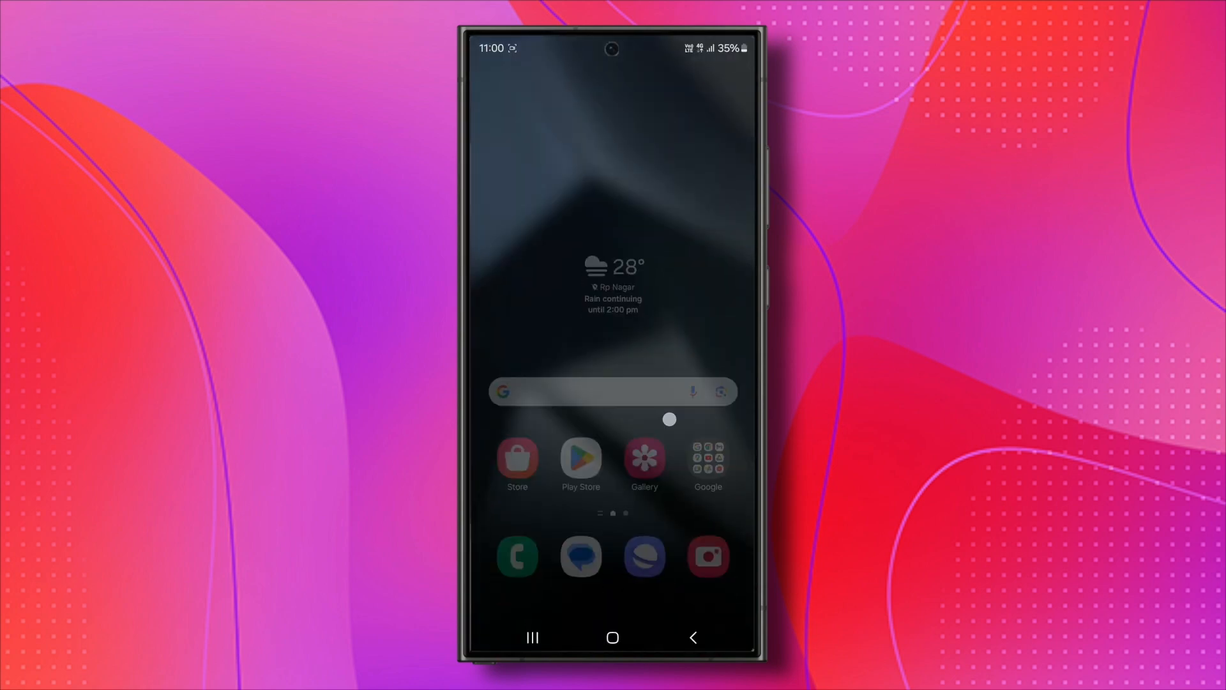